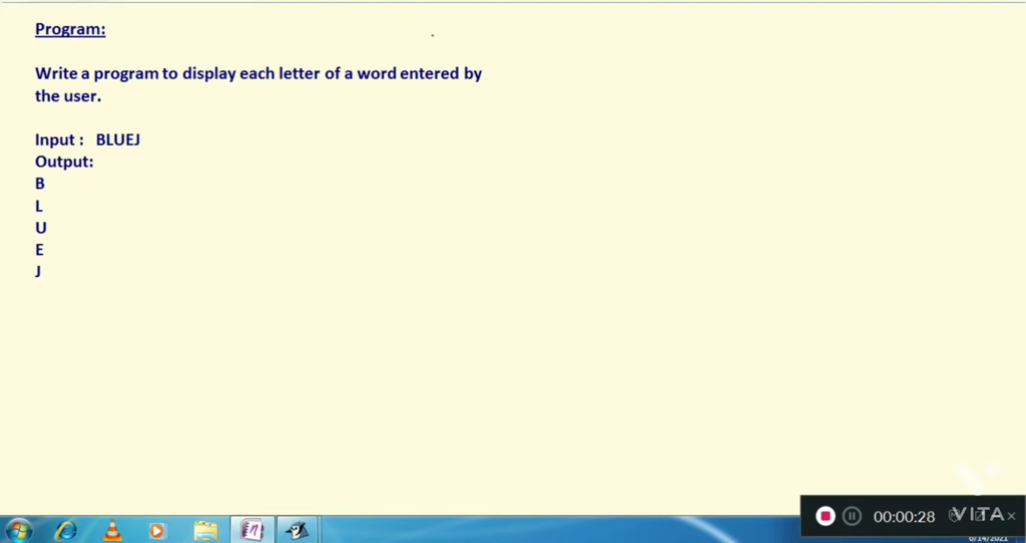
{"action": "mouse_move", "coordinate": [467, 38]}
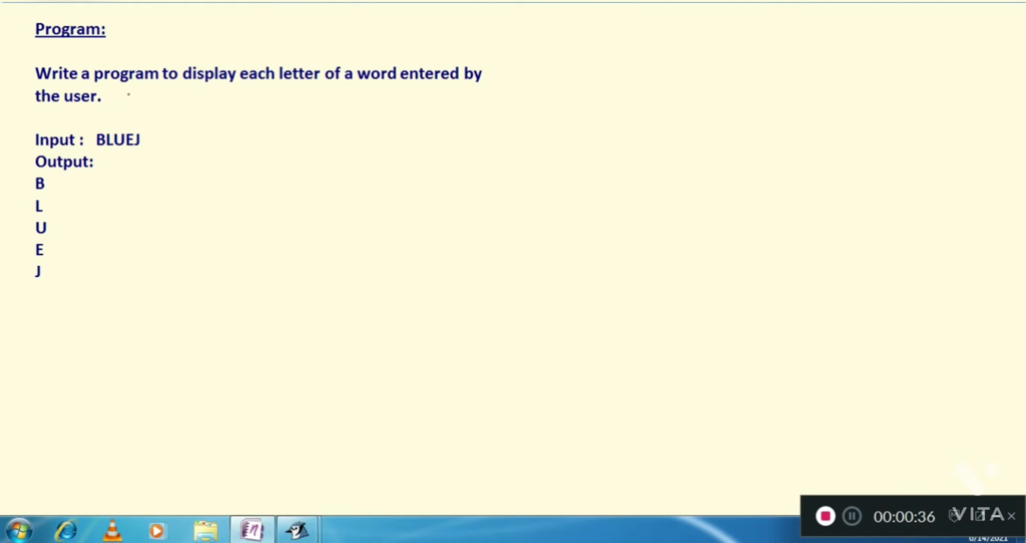
Underline 'display' and the input BLUEJ, and tick the circled output letters
{"action": "left_click_drag", "start_coordinate": [127, 91], "coordinate": [229, 96]}
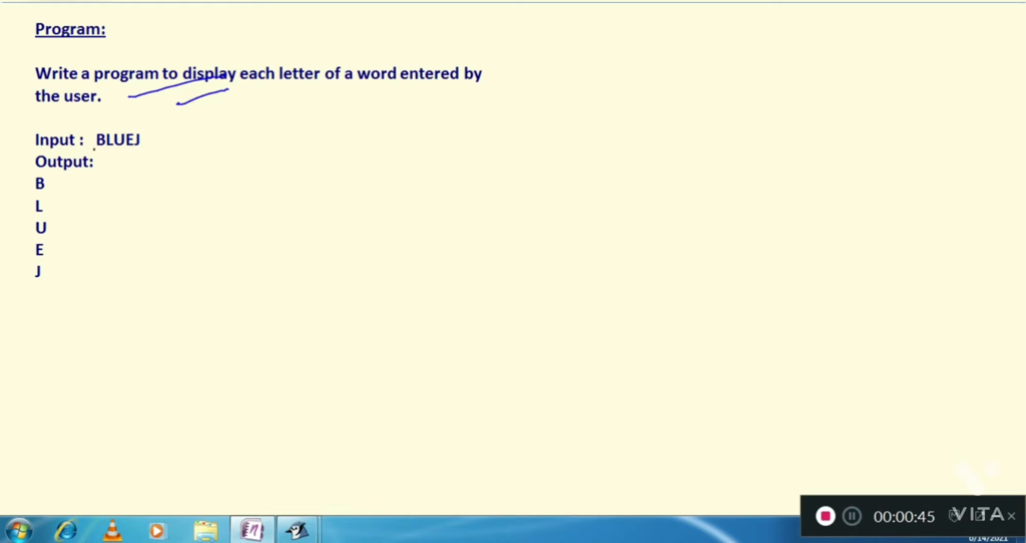
{"action": "left_click_drag", "start_coordinate": [95, 151], "coordinate": [157, 149]}
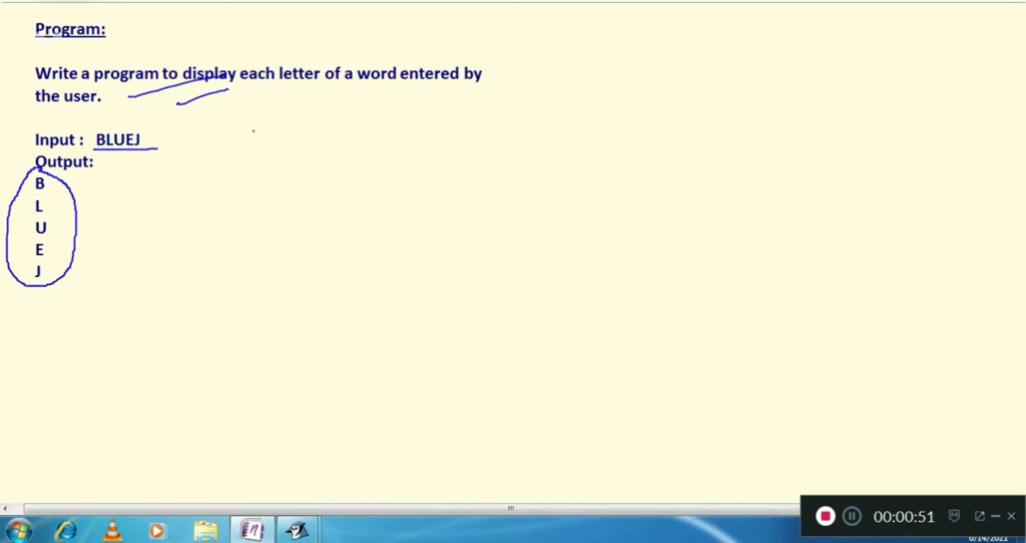
{"action": "left_click_drag", "start_coordinate": [65, 242], "coordinate": [124, 219]}
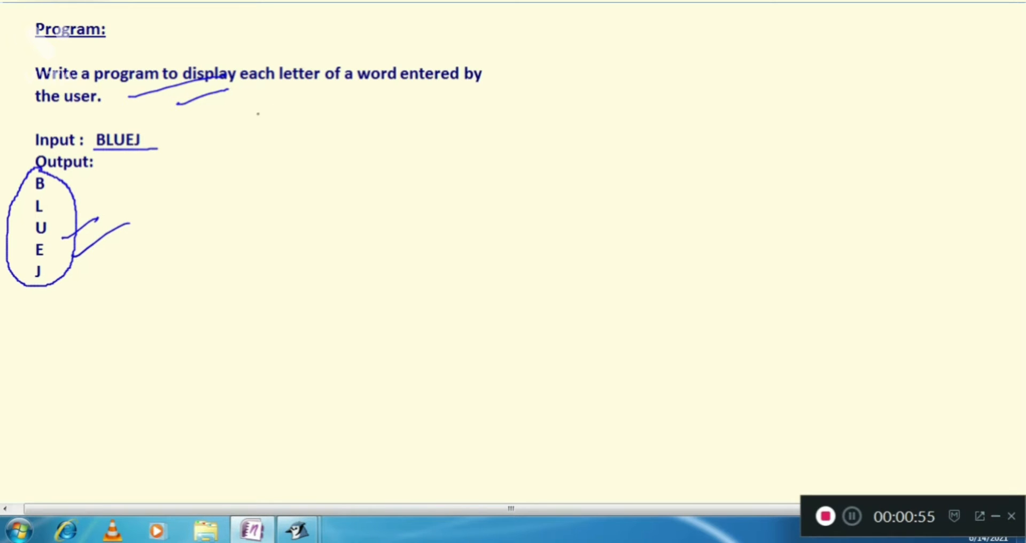
Handwrite JAVA with J, A, V, A below it vertically and an arrow pointing at JAVA
{"action": "left_click_drag", "start_coordinate": [278, 108], "coordinate": [268, 141]}
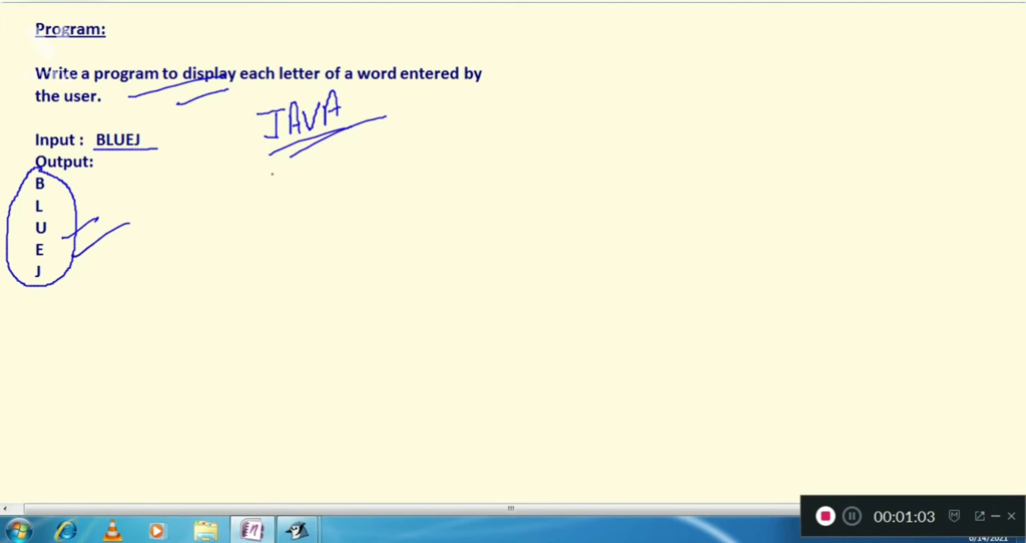
{"action": "left_click_drag", "start_coordinate": [288, 170], "coordinate": [301, 222]}
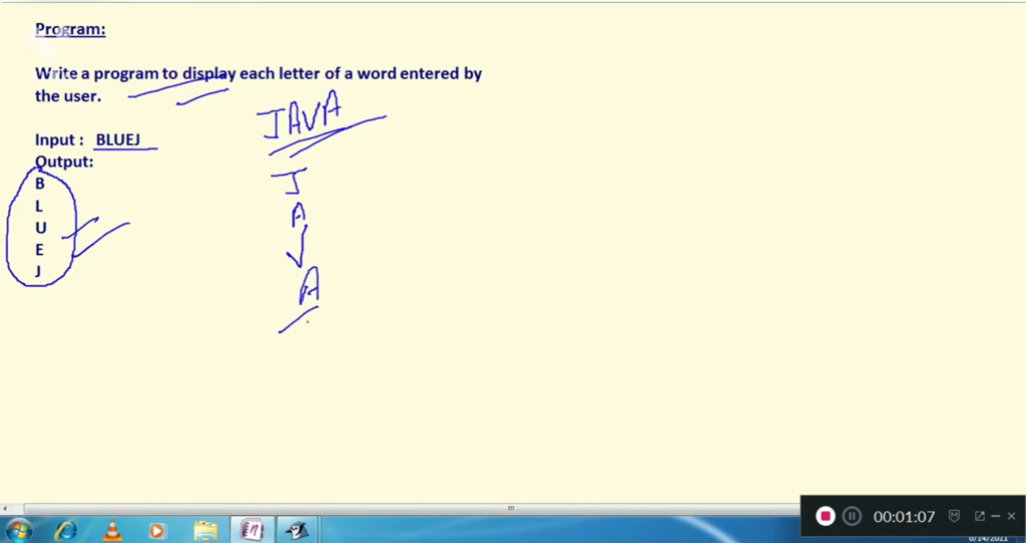
{"action": "left_click_drag", "start_coordinate": [288, 340], "coordinate": [337, 305]}
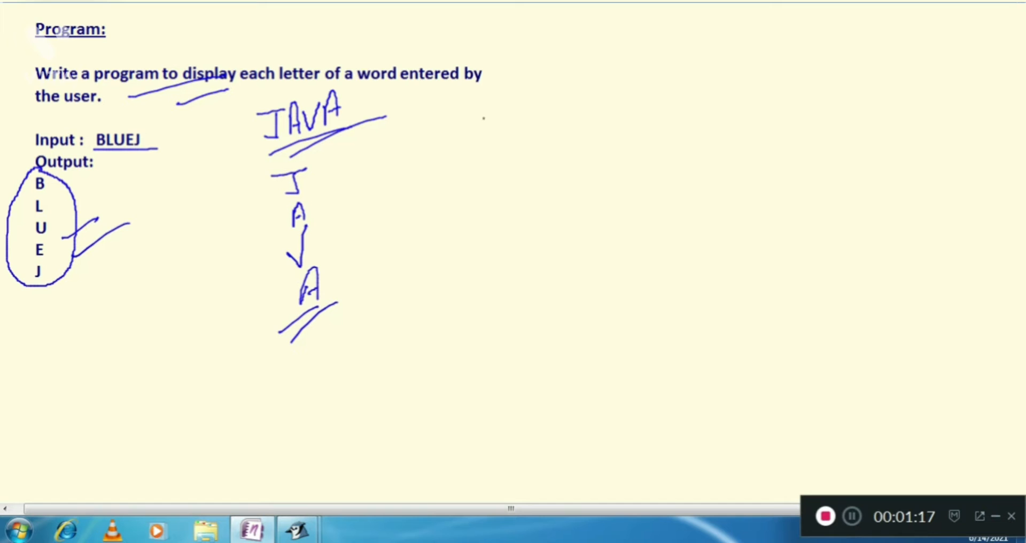
{"action": "left_click_drag", "start_coordinate": [396, 114], "coordinate": [497, 95]}
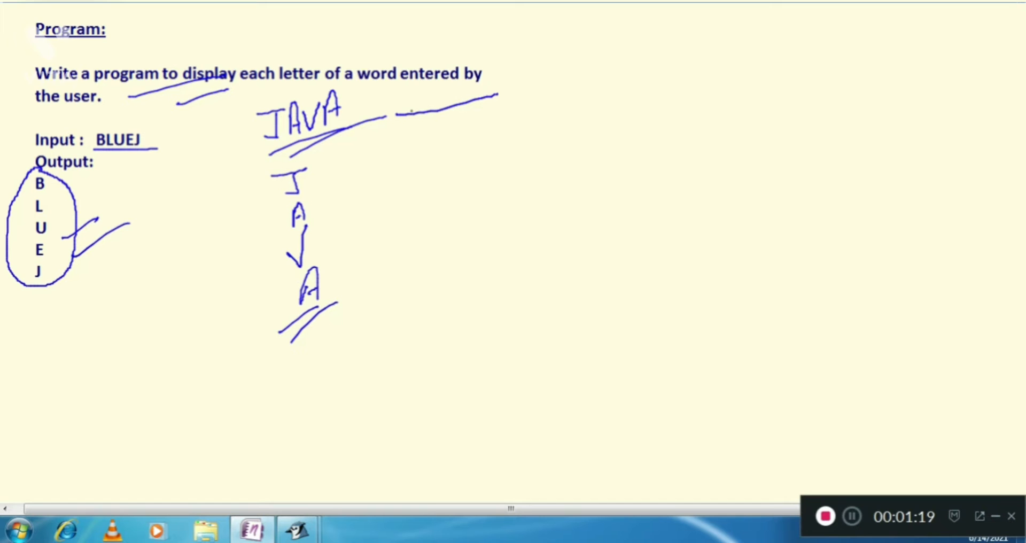
{"action": "left_click_drag", "start_coordinate": [459, 133], "coordinate": [392, 108]}
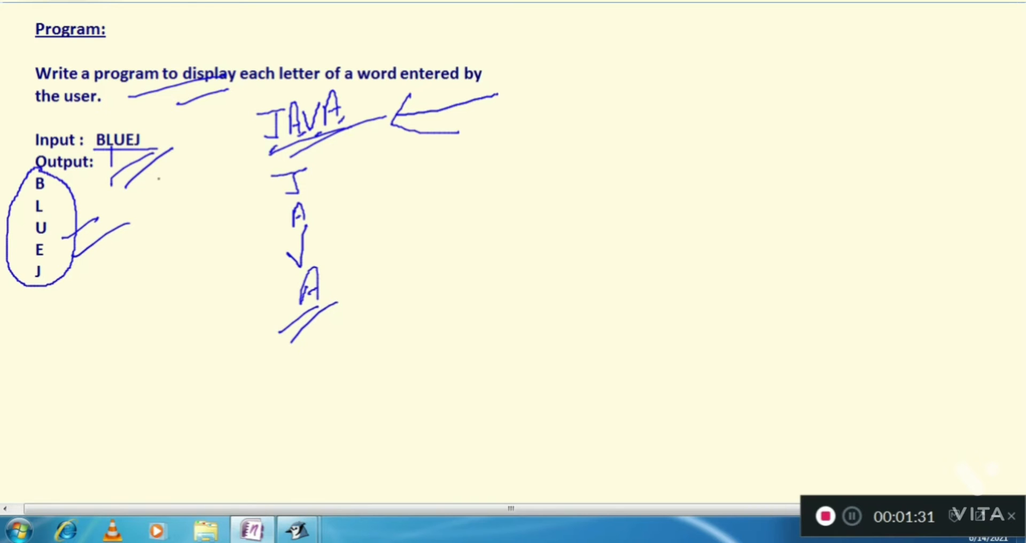
Handwrite s="JAVA"; s.length(); and the loop for(i=0; i<len; i++)
{"action": "left_click_drag", "start_coordinate": [160, 186], "coordinate": [183, 154]}
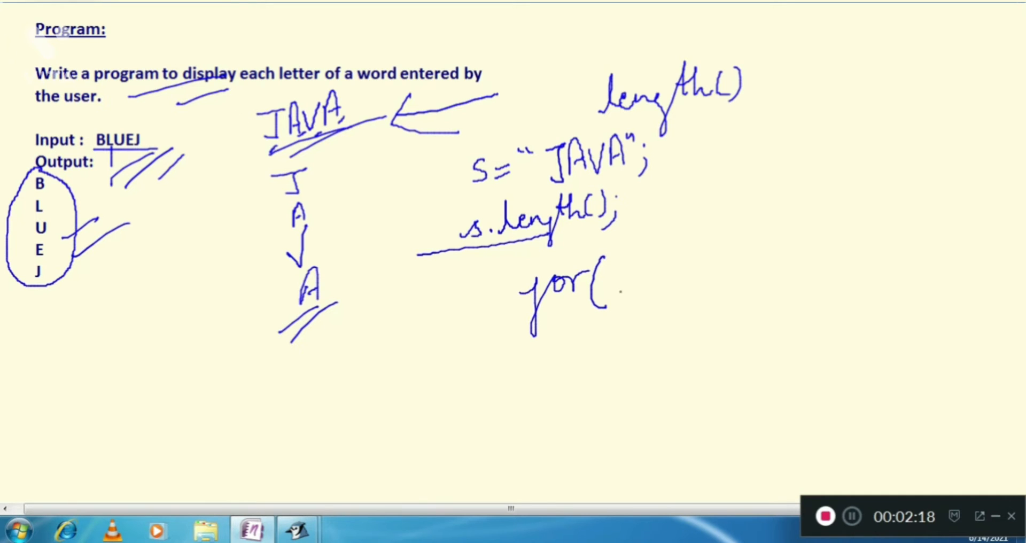
{"action": "type", "text": "i="}
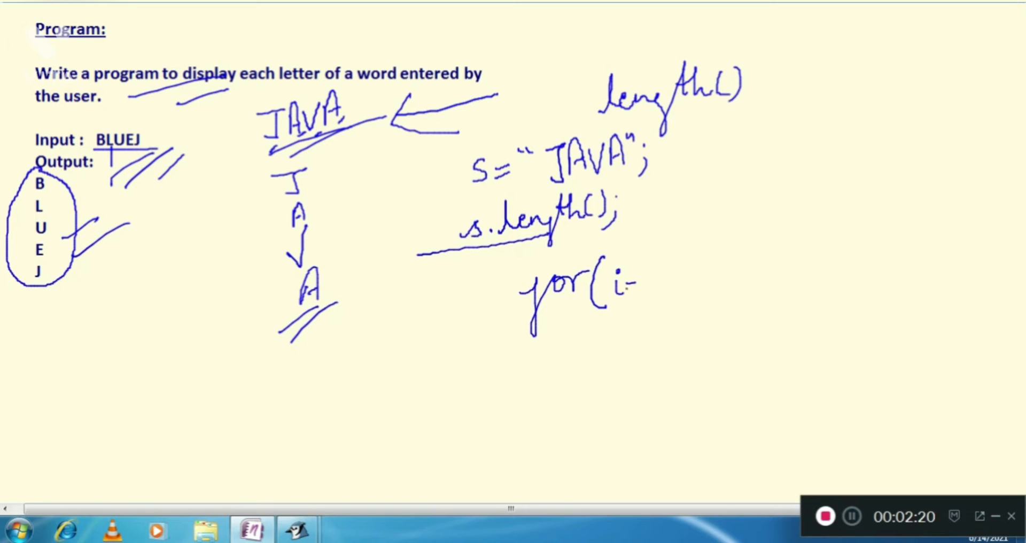
{"action": "type", "text": "=0 ;"}
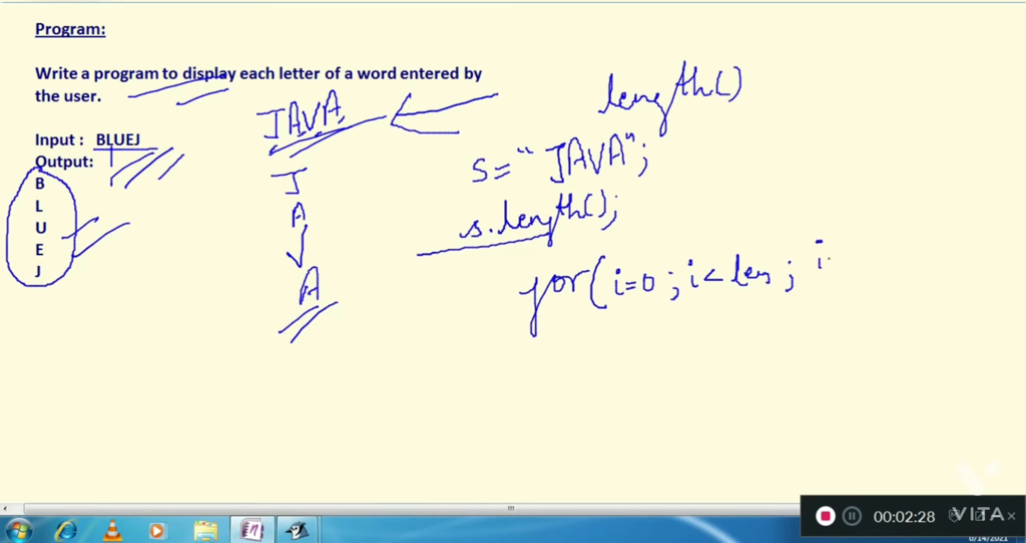
{"action": "type", "text": "++)"}
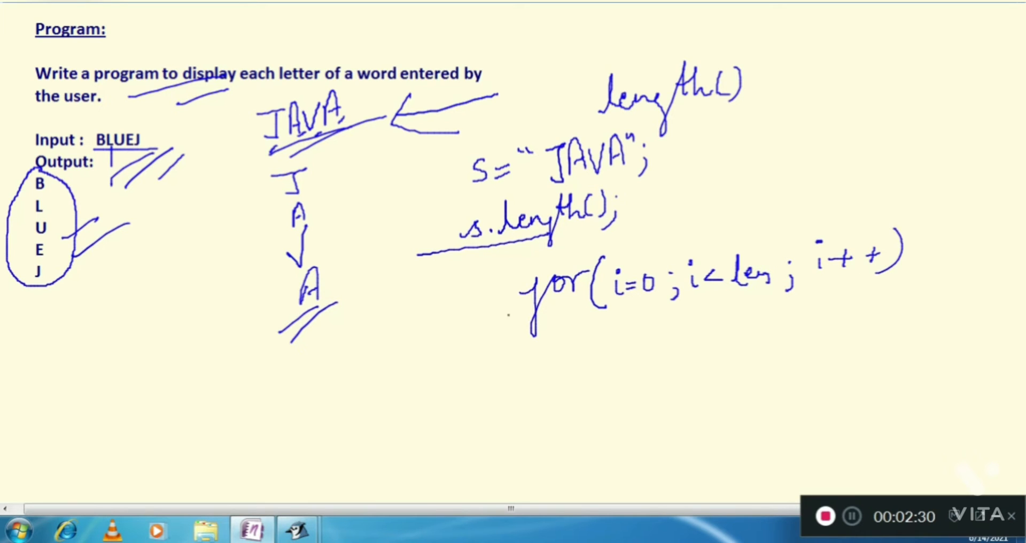
{"action": "left_click_drag", "start_coordinate": [619, 304], "coordinate": [664, 301]}
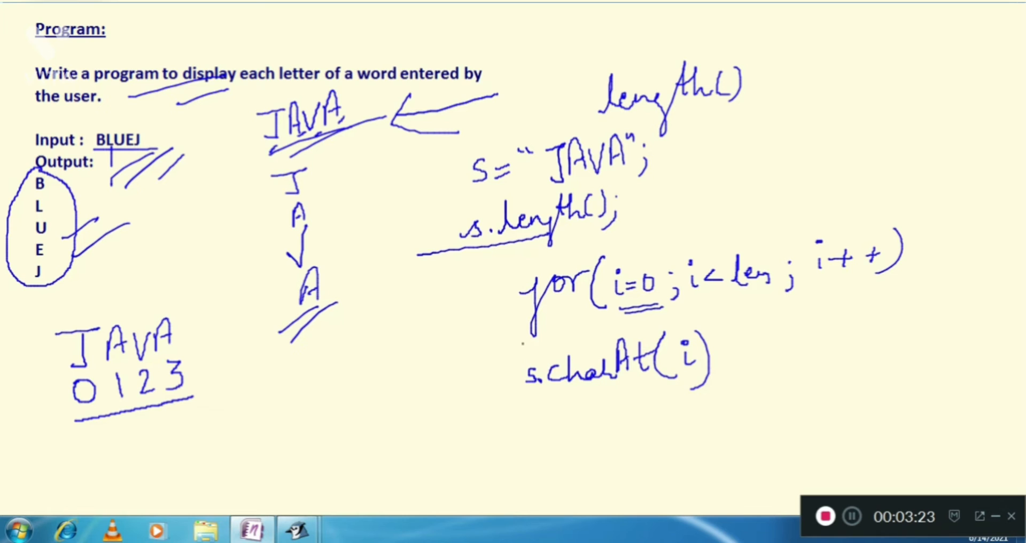
Wrap s.charAt(i) in S.O.p( ... ); and underline charAt and the index i
{"action": "left_click_drag", "start_coordinate": [517, 340], "coordinate": [583, 425]}
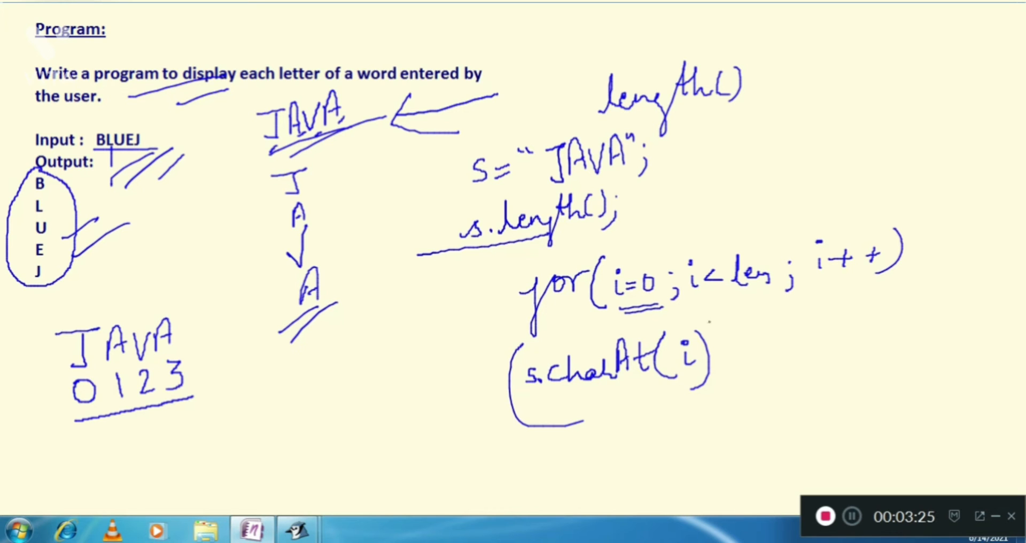
{"action": "left_click_drag", "start_coordinate": [710, 318], "coordinate": [713, 413]}
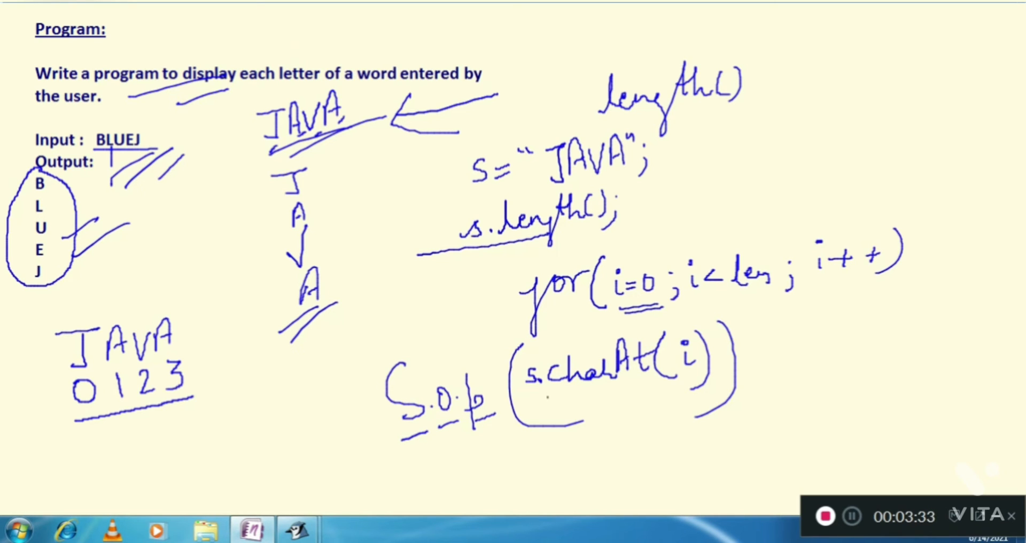
{"action": "left_click_drag", "start_coordinate": [563, 402], "coordinate": [629, 395]}
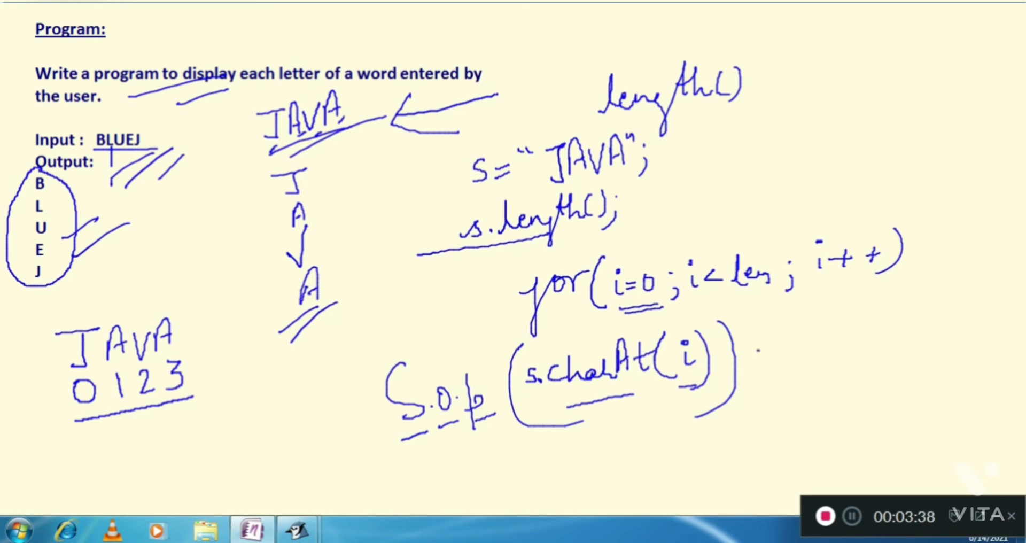
{"action": "type", "text": ";"}
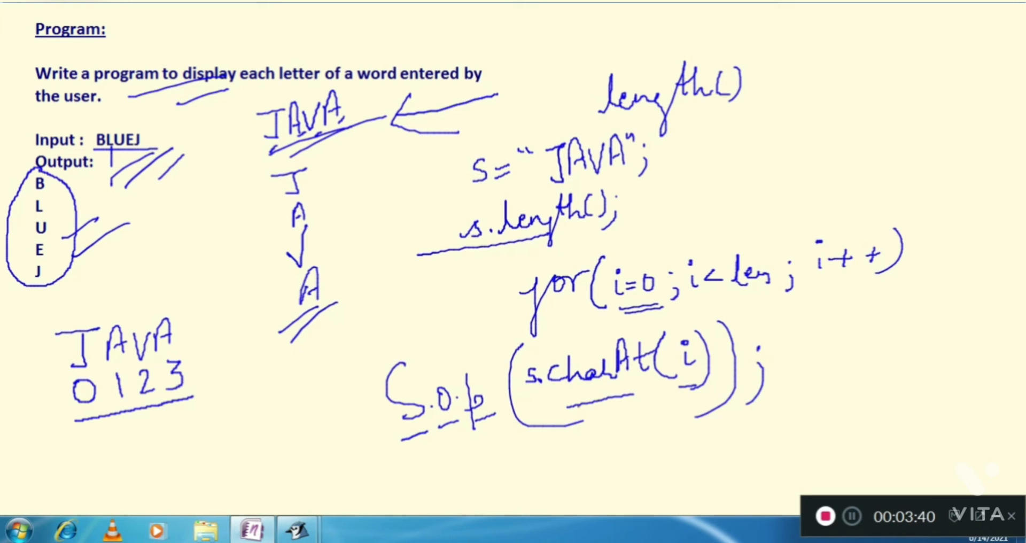
{"action": "left_click_drag", "start_coordinate": [570, 402], "coordinate": [713, 393]}
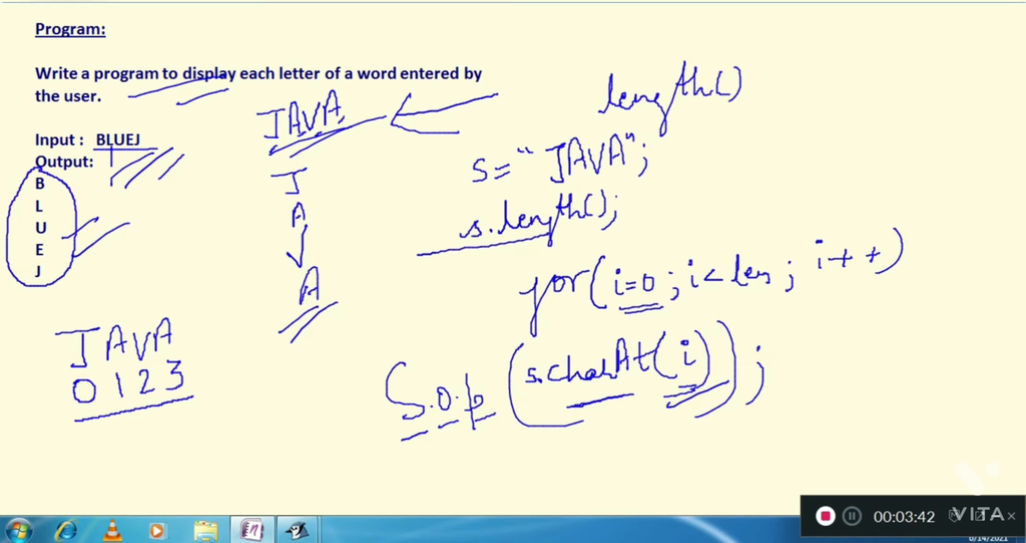
{"action": "left_click_drag", "start_coordinate": [667, 432], "coordinate": [740, 401]}
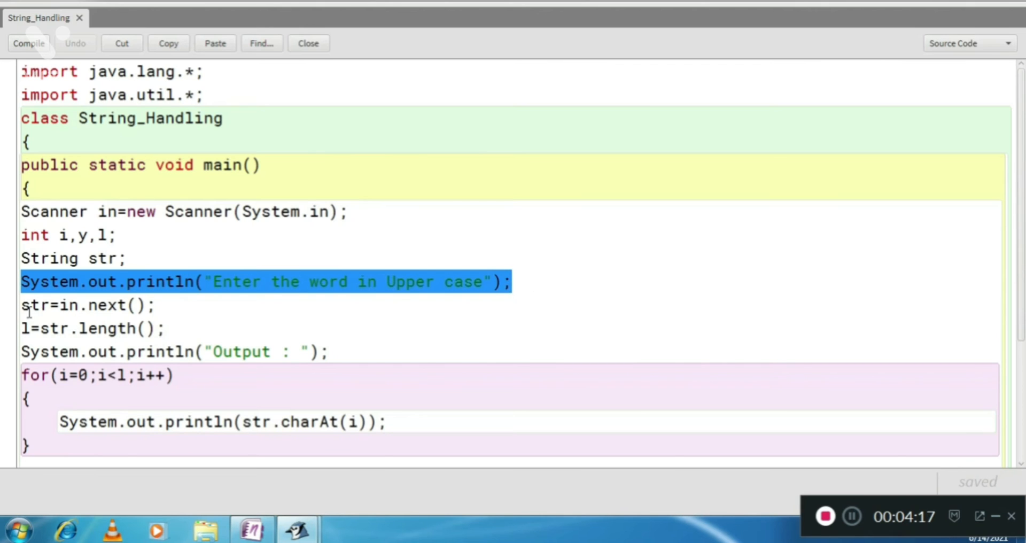
Point out the input line, the length line and println(str.charAt(i)) in the String_Handling source
{"action": "left_click", "coordinate": [89, 305]}
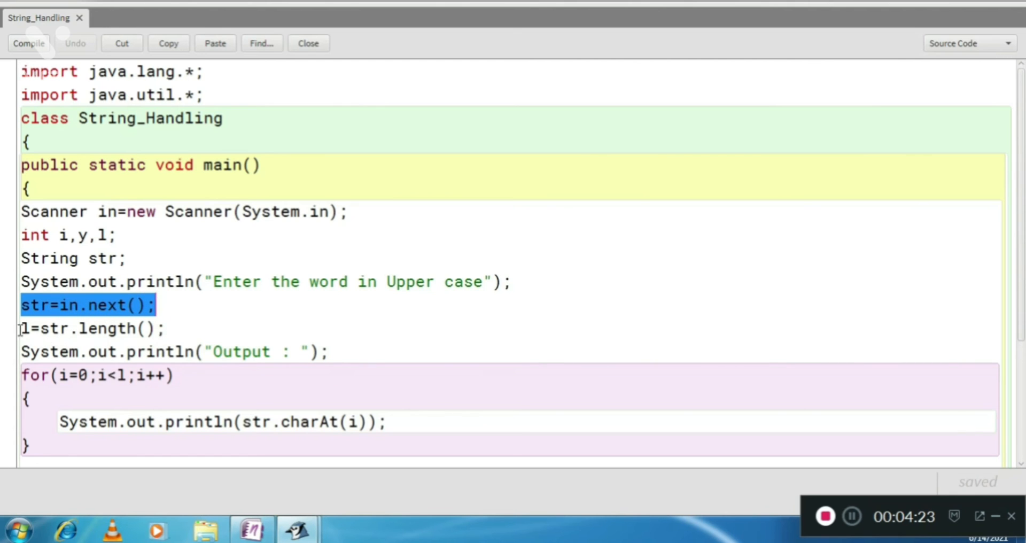
{"action": "left_click", "coordinate": [92, 328]}
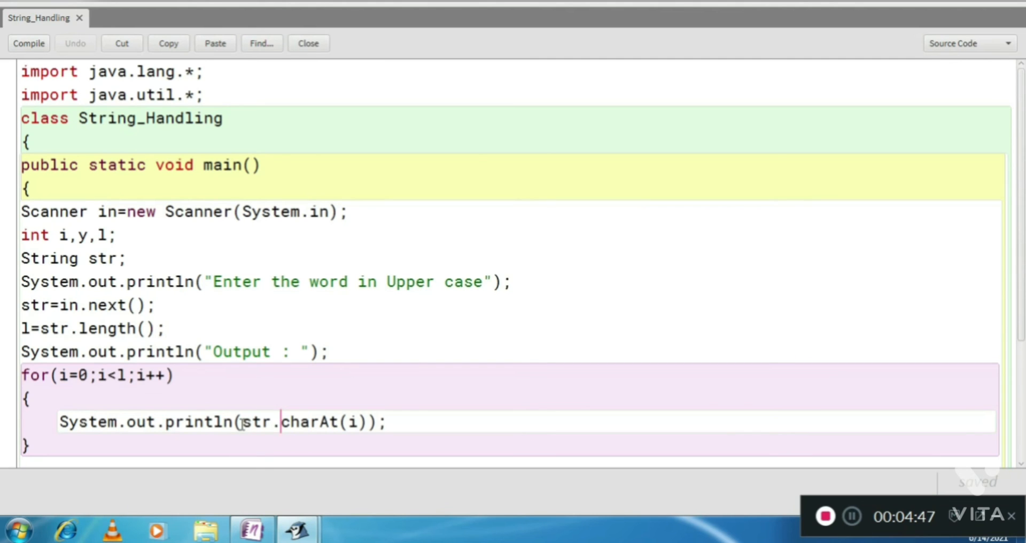
{"action": "left_click_drag", "start_coordinate": [243, 423], "coordinate": [360, 422]}
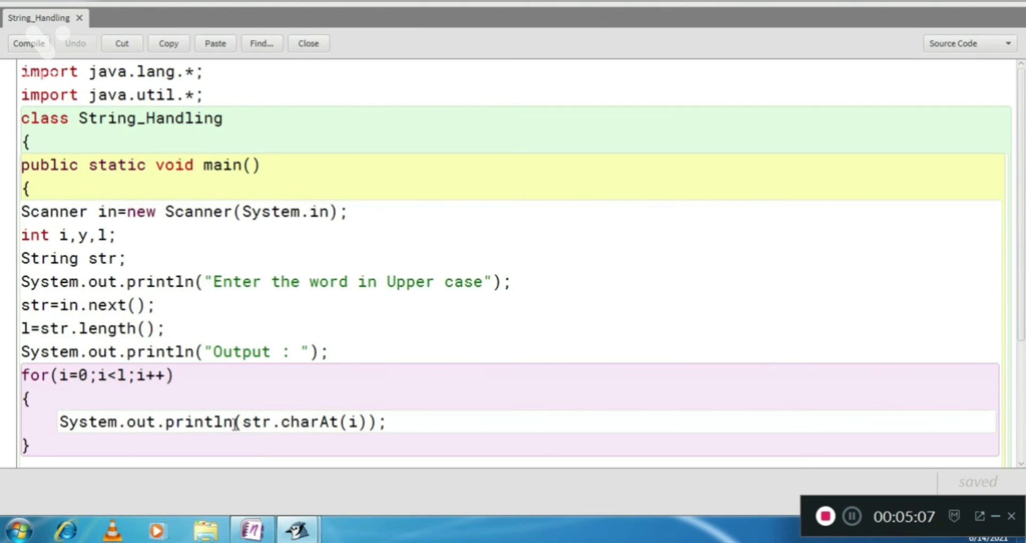
{"action": "double_click", "coordinate": [222, 422]}
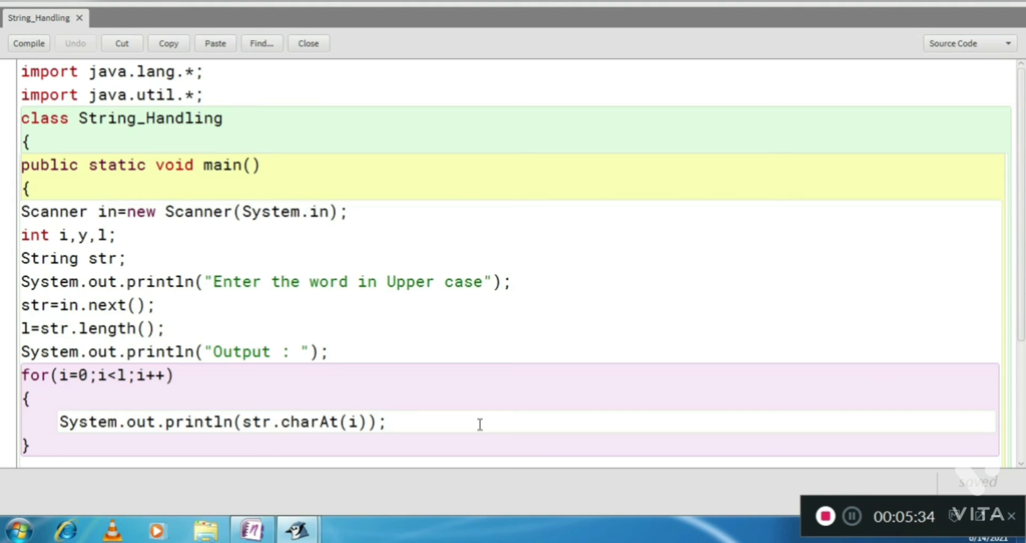
Compile String_Handling, run main() with input JAVA, printing J, A, V, A on separate lines
{"action": "left_click", "coordinate": [29, 42]}
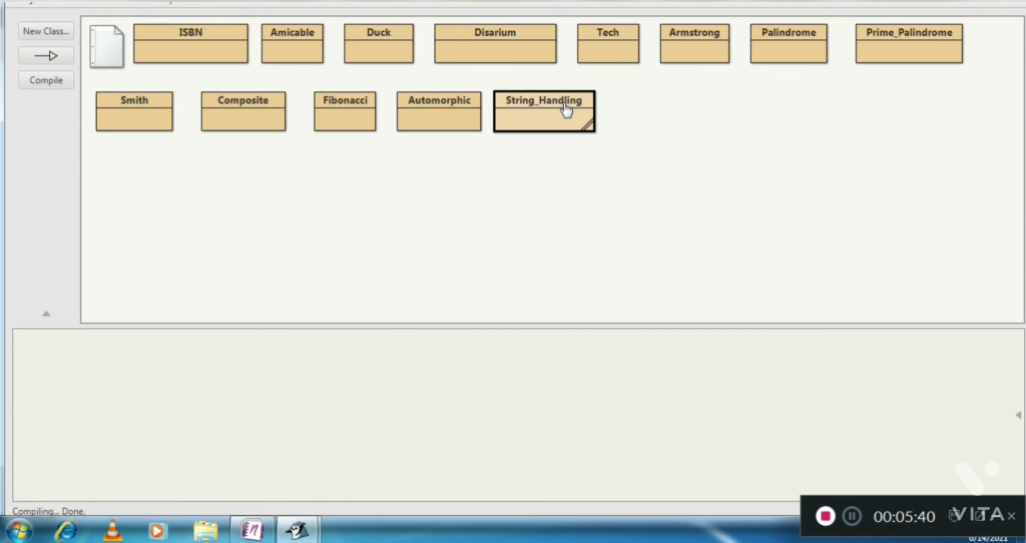
{"action": "right_click", "coordinate": [543, 112]}
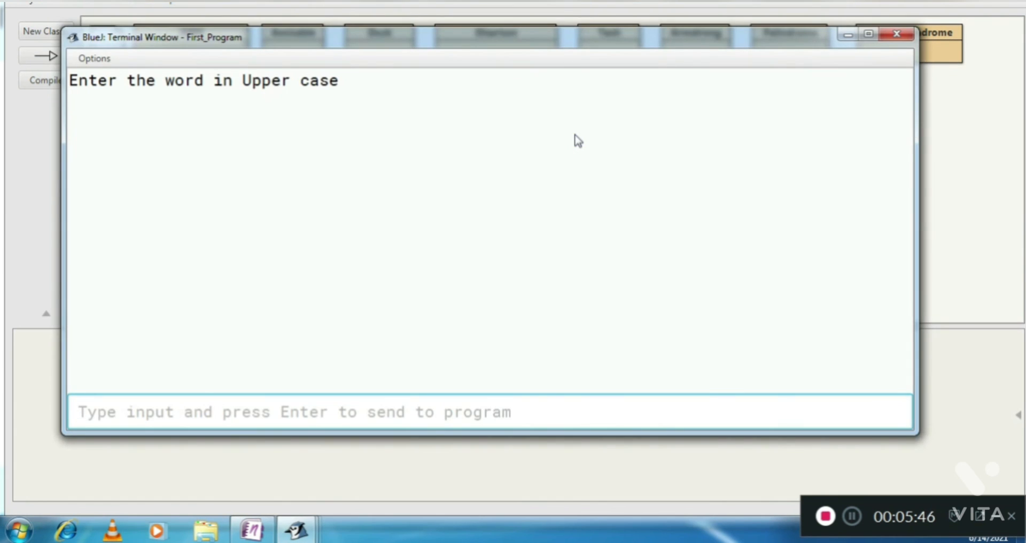
{"action": "type", "text": "JAVA"}
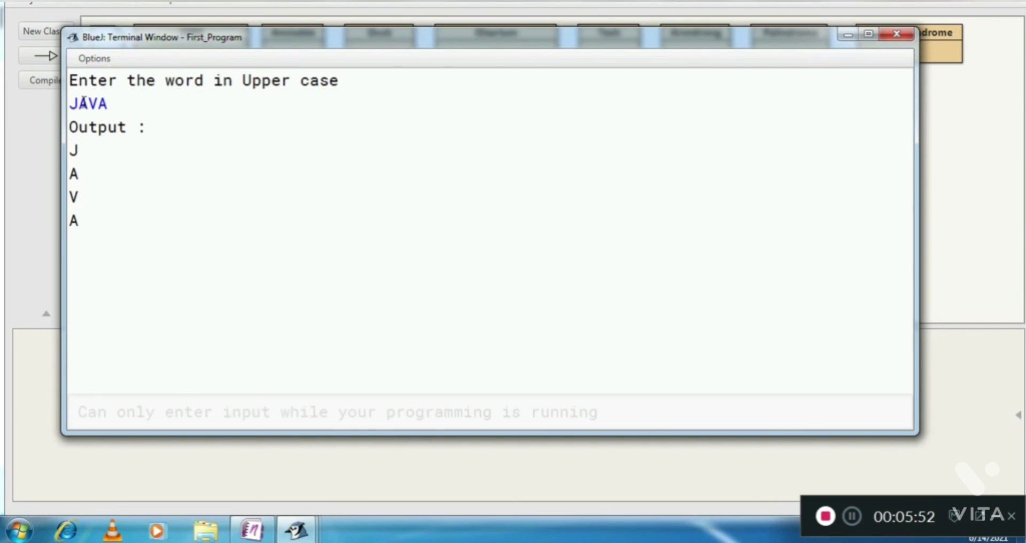
{"action": "double_click", "coordinate": [87, 103]}
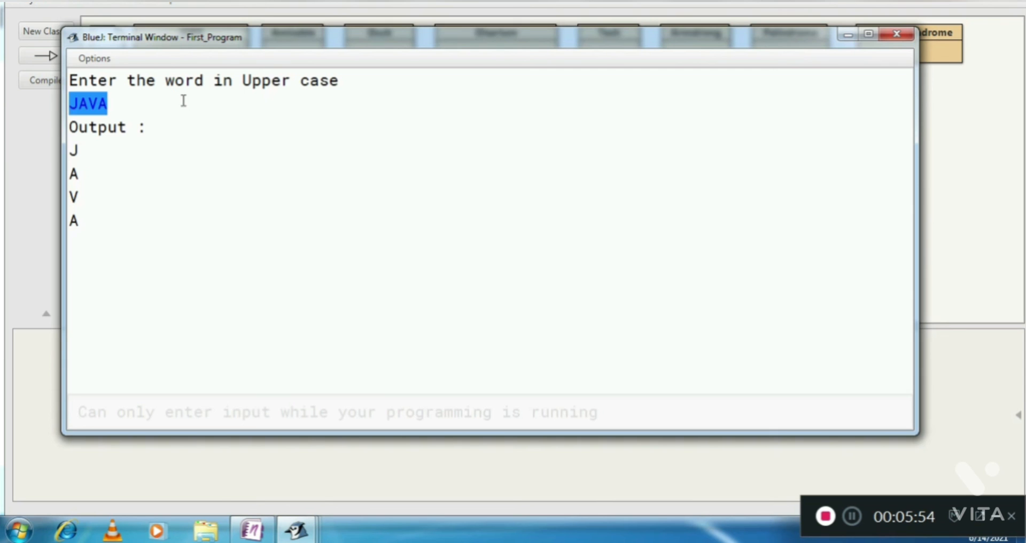